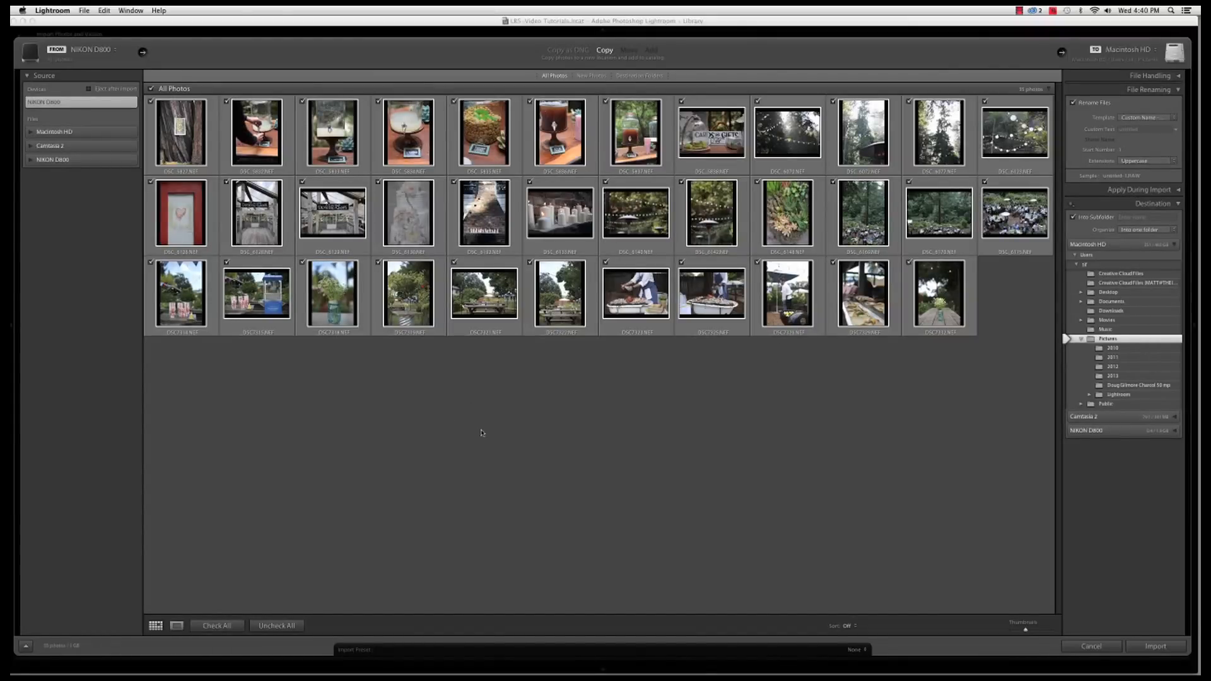
mouse_move(328, 615)
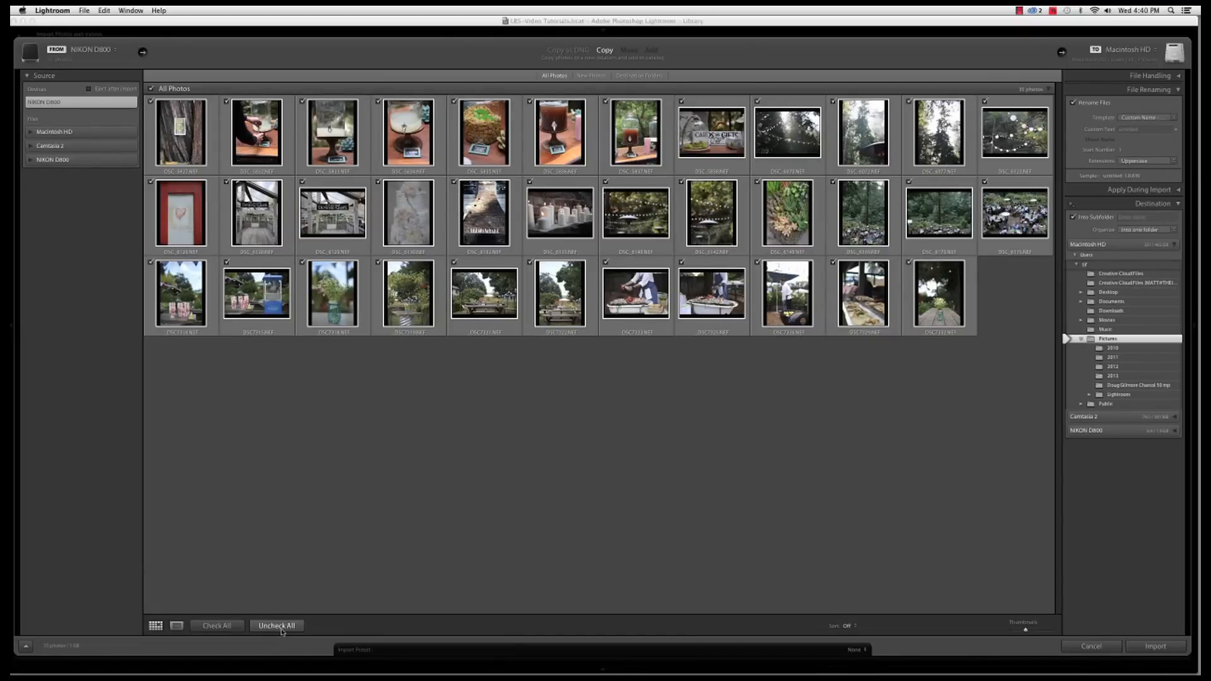
Uncheck all photos, then re-check only the first two rows for import
left_click(276, 626)
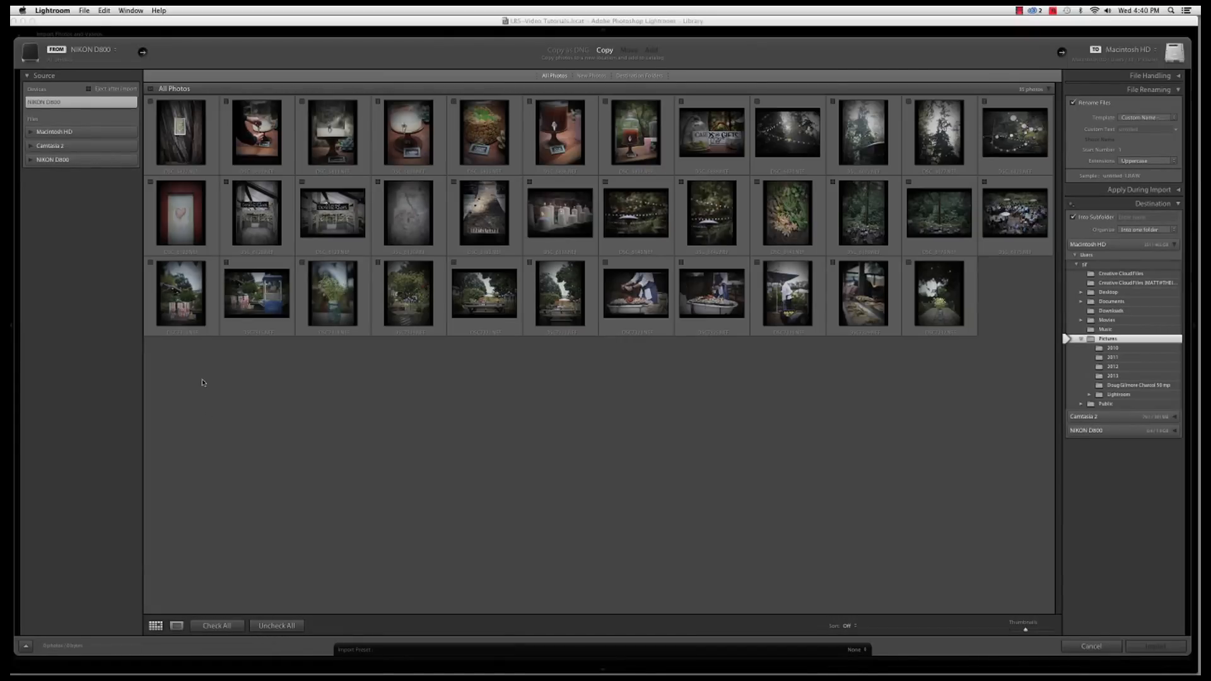
left_click(181, 133)
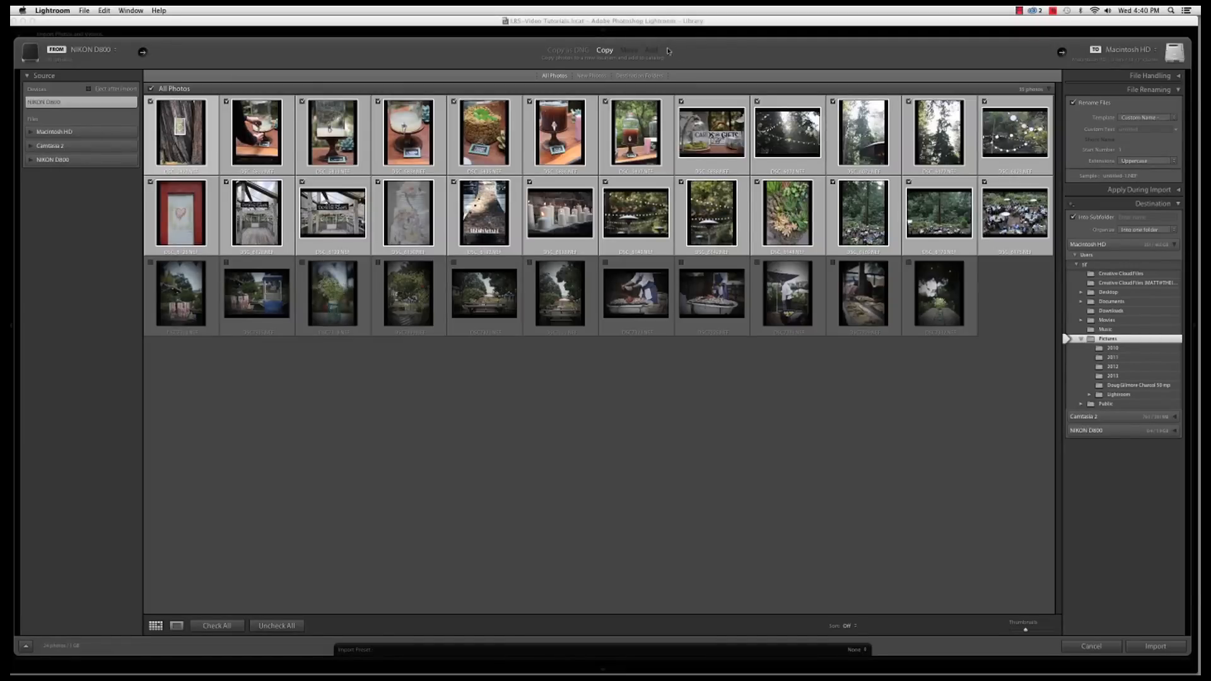
mouse_move(673, 53)
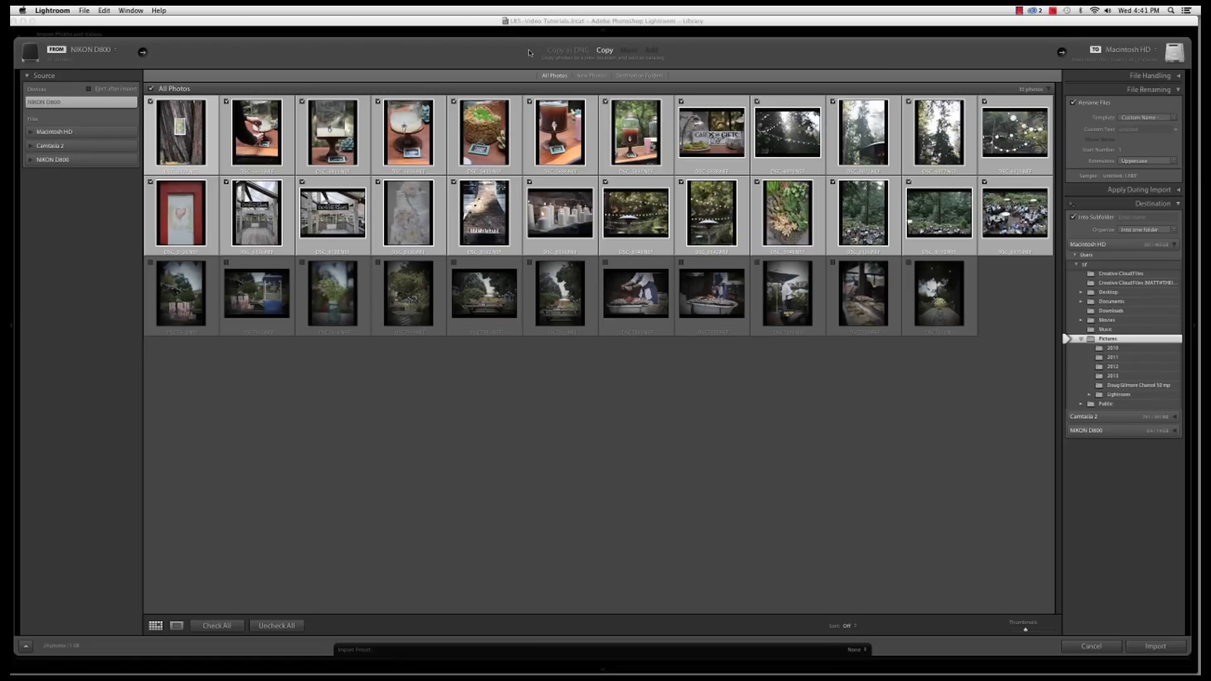
mouse_move(631, 34)
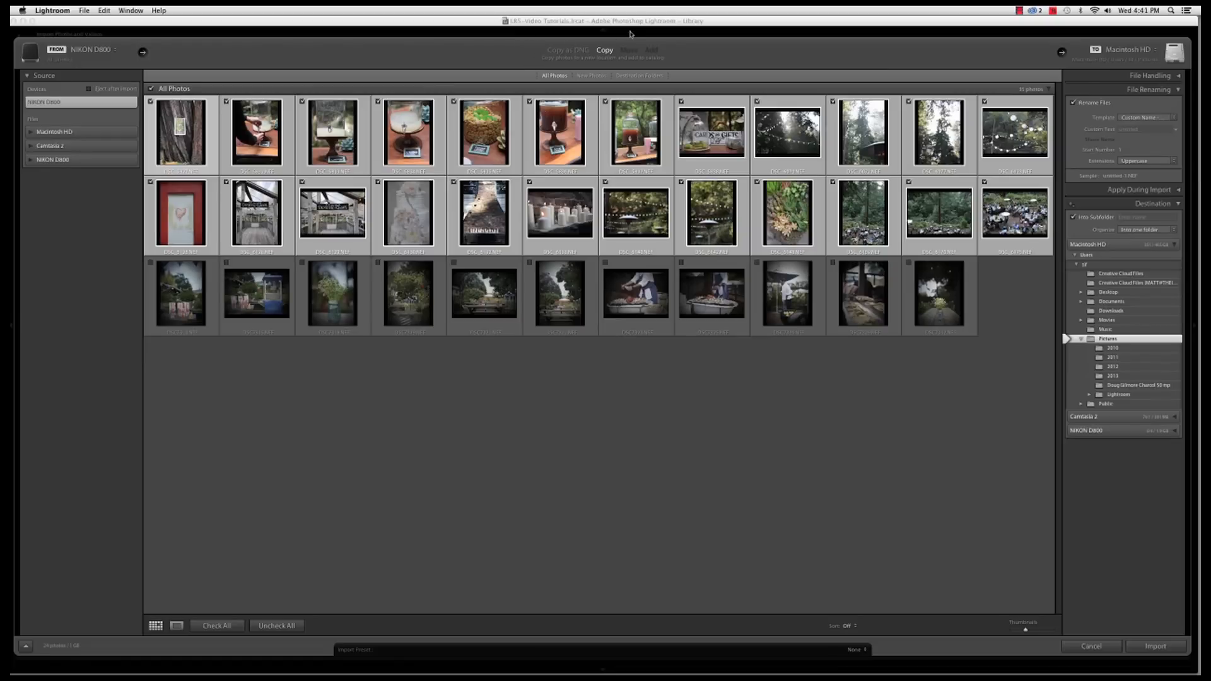